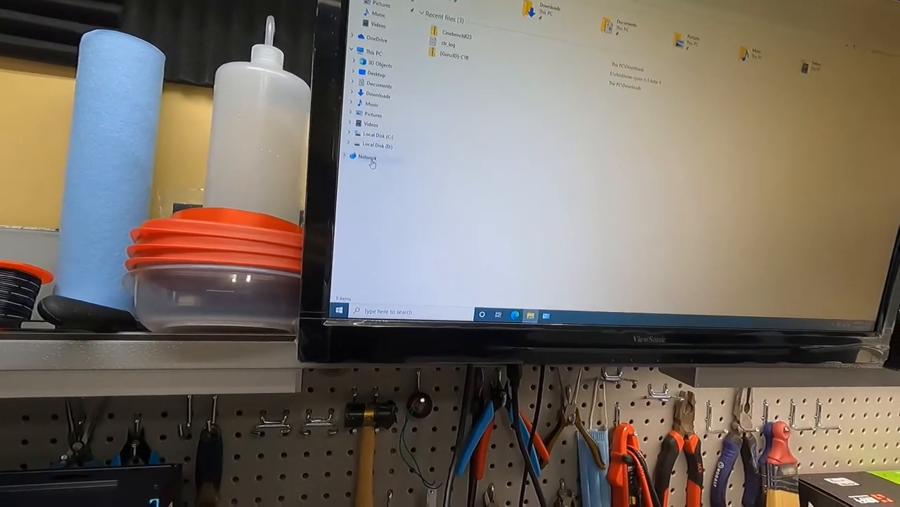
Expand Windows Administrative Tools in the Start menu to reveal Computer Management.
click(342, 312)
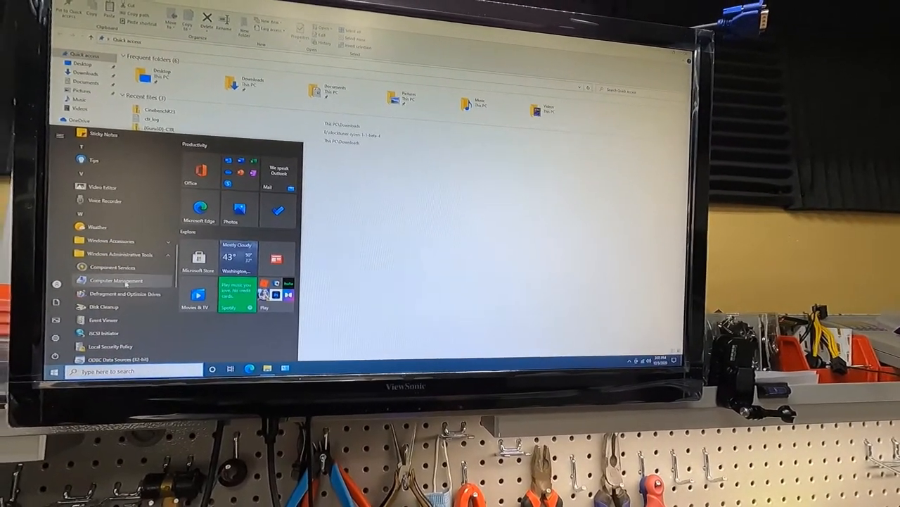
Open Disk Management and initialize both new disks as GPT.
click(110, 280)
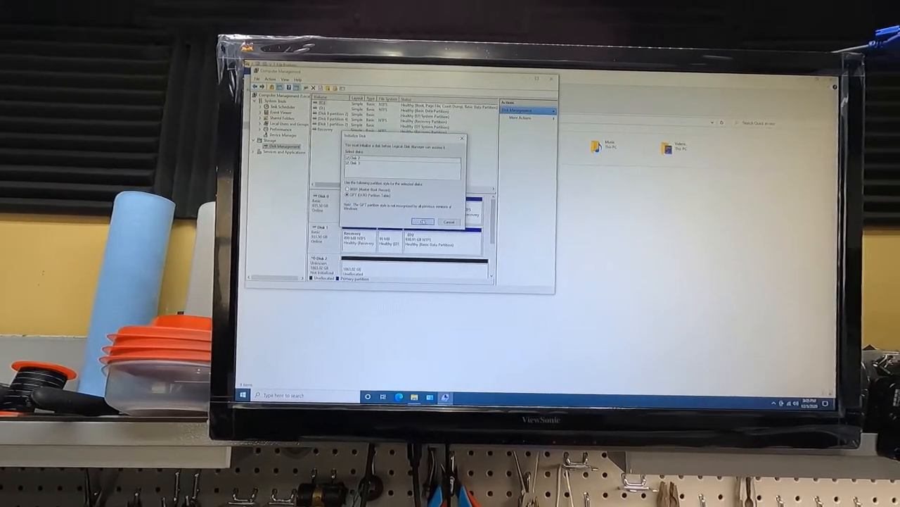
click(422, 221)
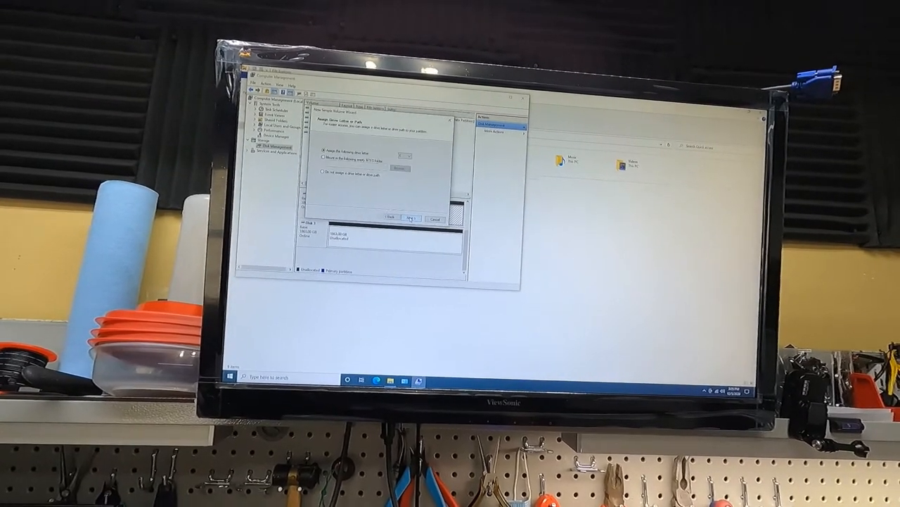
Create NTFS quick-formatted simple volumes on both new disks with suggested drive letters.
click(408, 217)
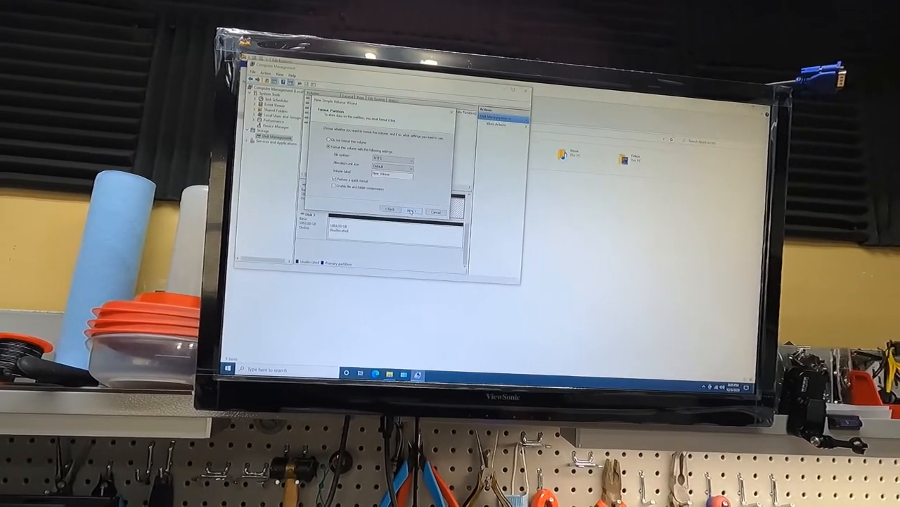
click(408, 211)
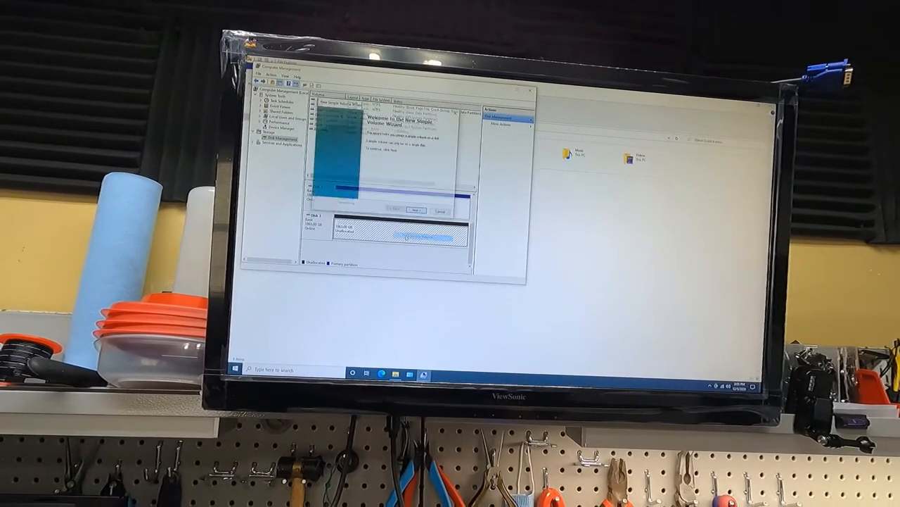
click(417, 211)
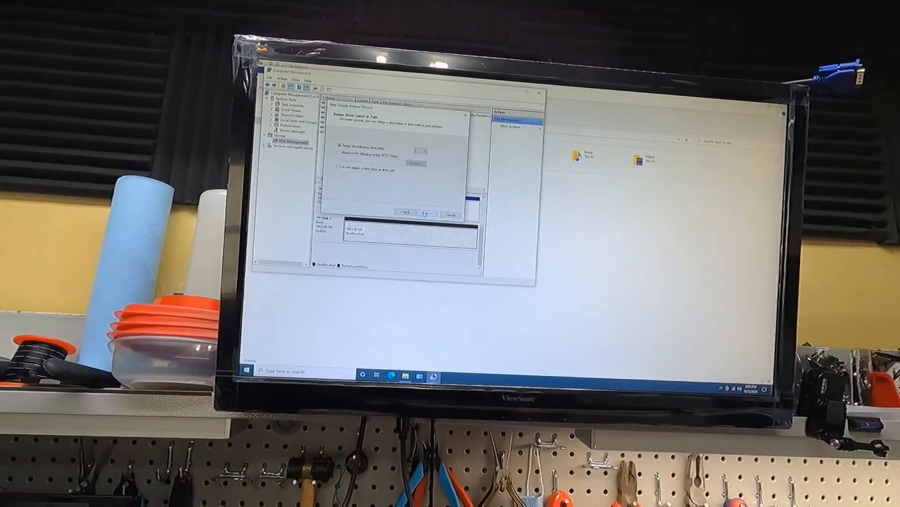
click(425, 213)
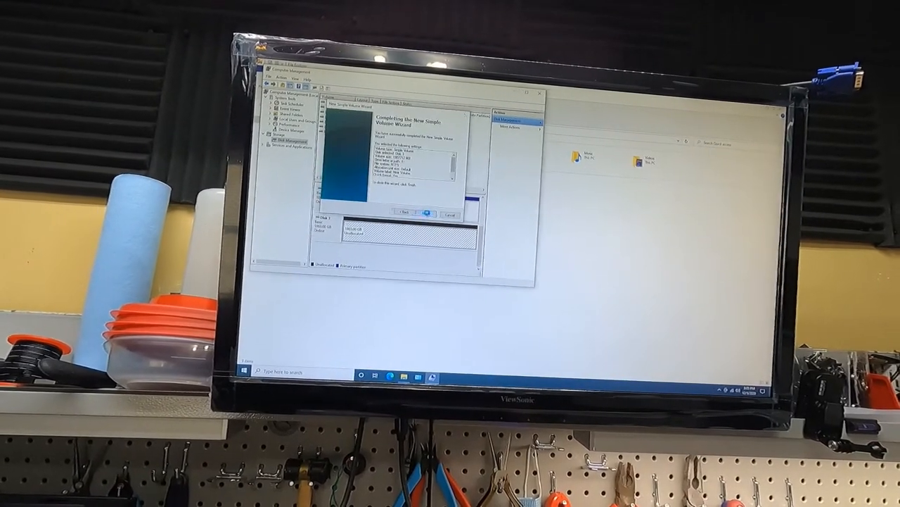
click(422, 213)
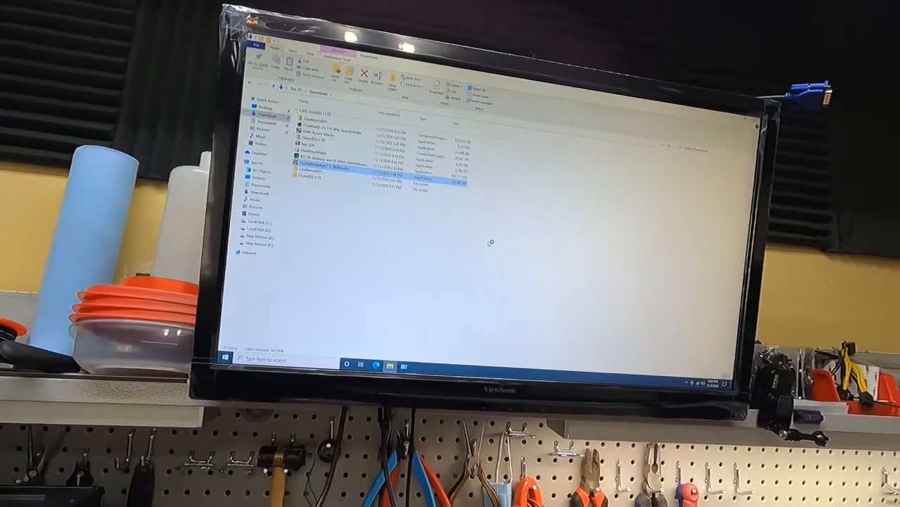
Run the CrystalDiskMark setup file and install it with default tasks.
double_click(324, 166)
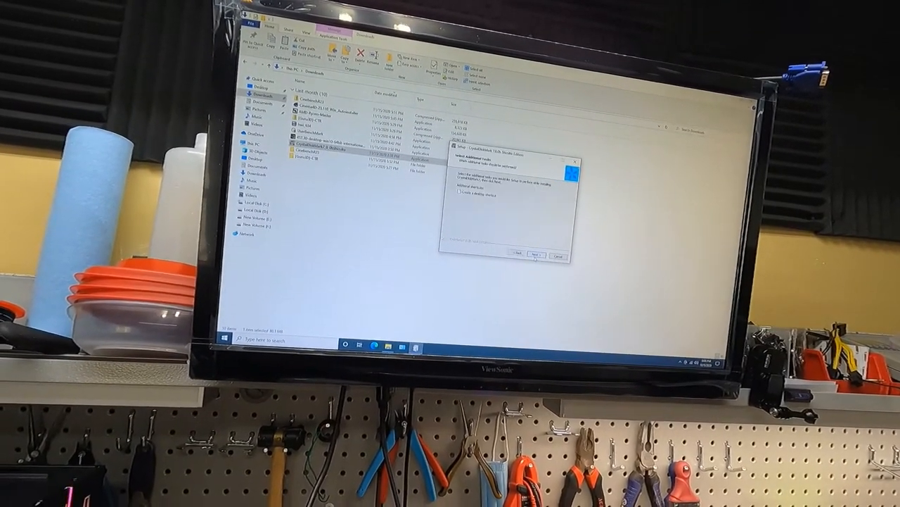
click(533, 254)
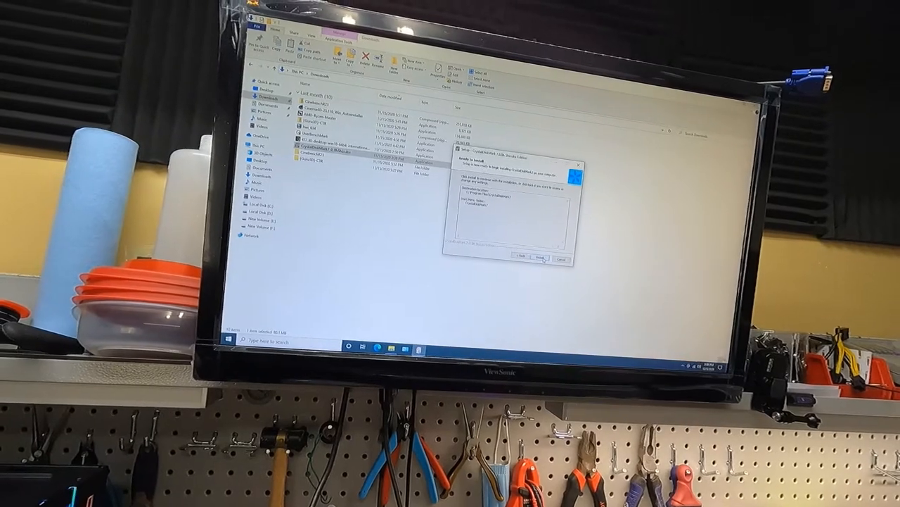
click(543, 257)
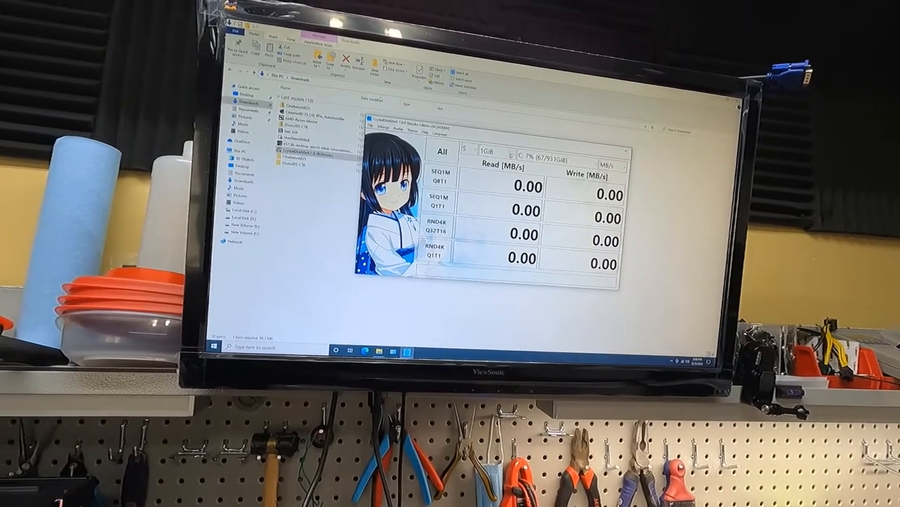
Select the 1863 GiB drive E: and run all CrystalDiskMark tests.
click(542, 156)
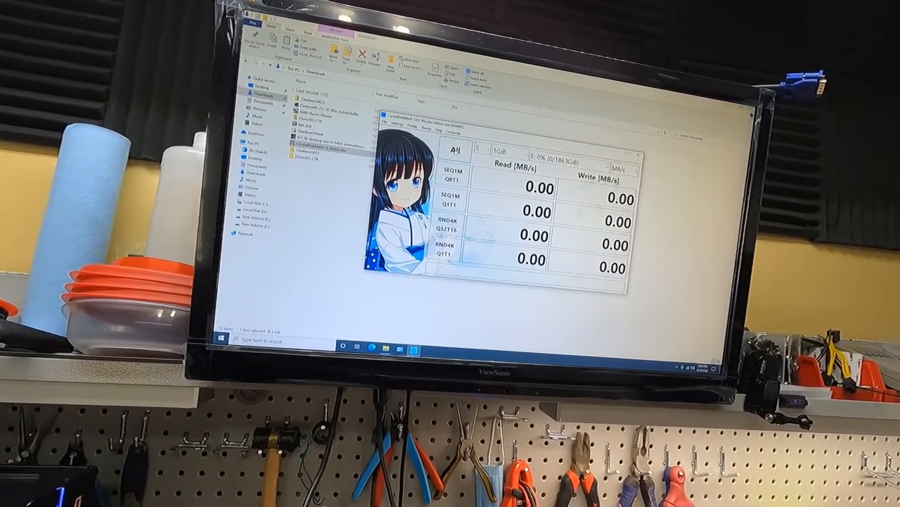
click(469, 151)
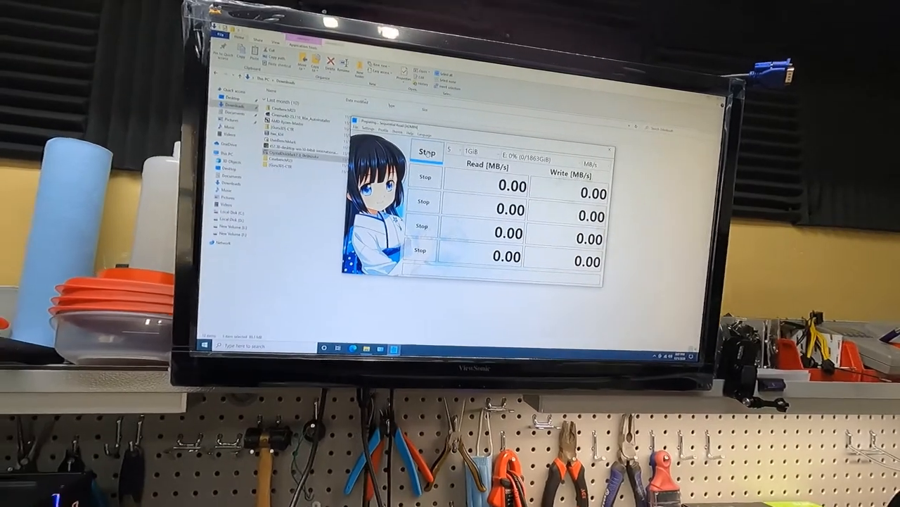